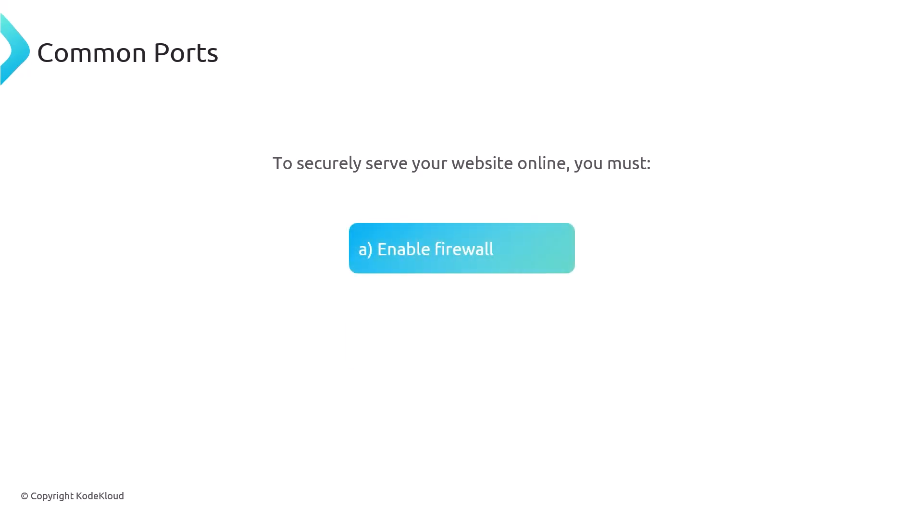
Advance to the Ubuntu UFW slide with the enable and open-ports commands.
click(461, 248)
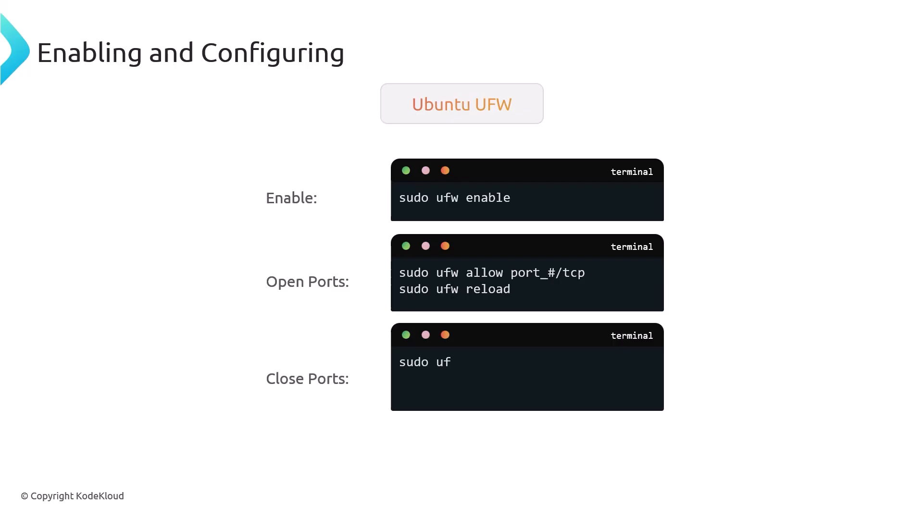
Show 'sudo ufw status numbered' and 'sudo ufw status', then reach the Redhat Firewalld slide.
text(sudo ufw status numbered)
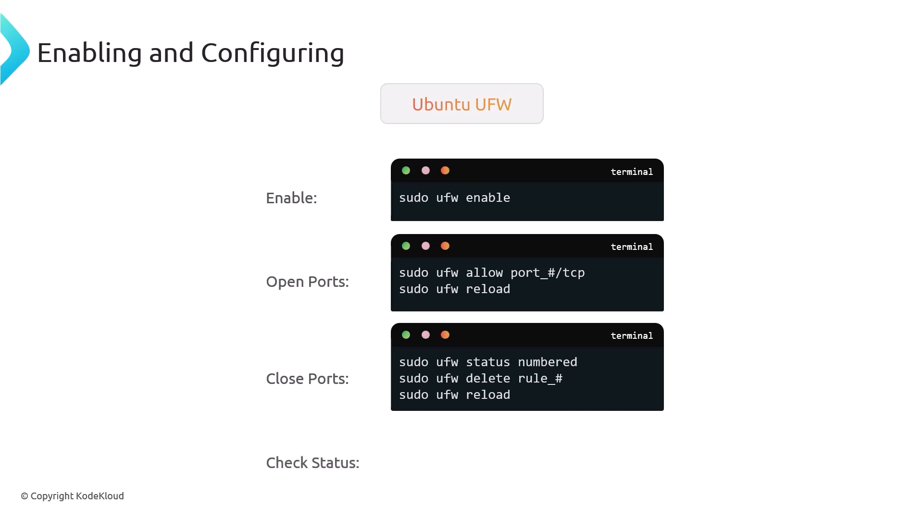
text(sudo u)
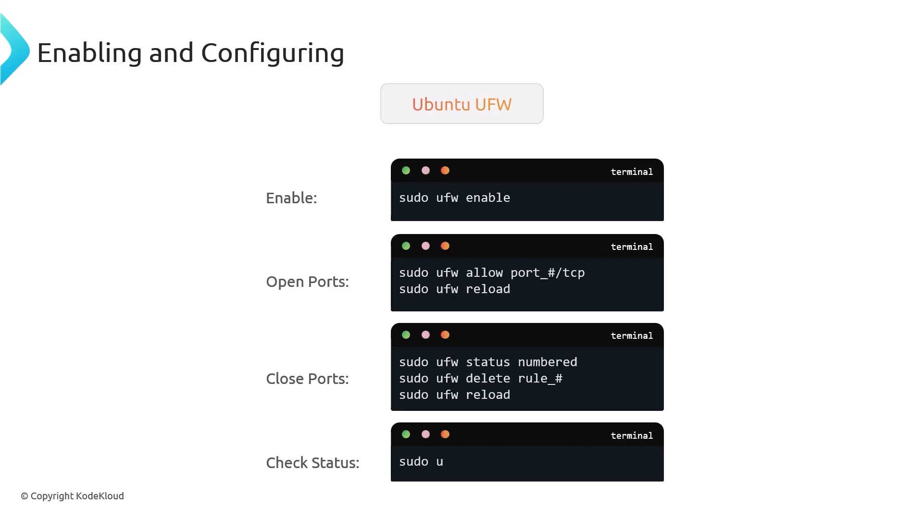
text(fw status)
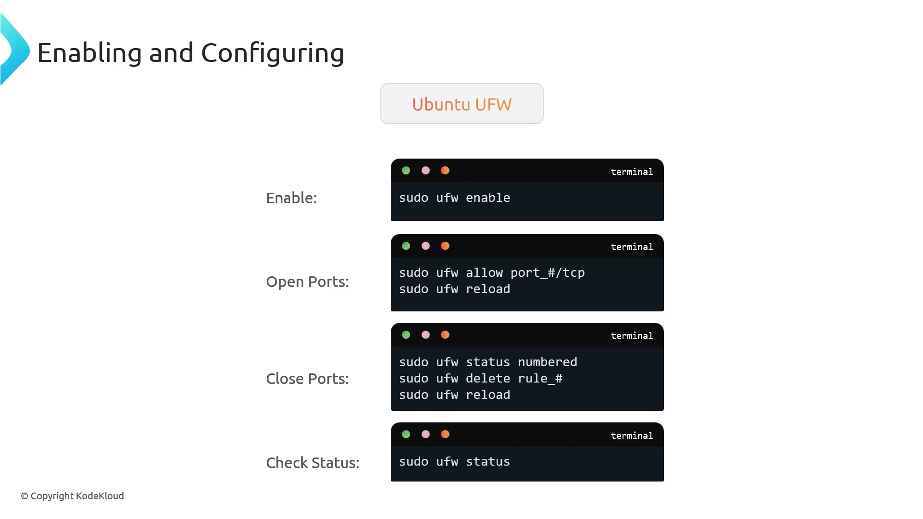
click(461, 102)
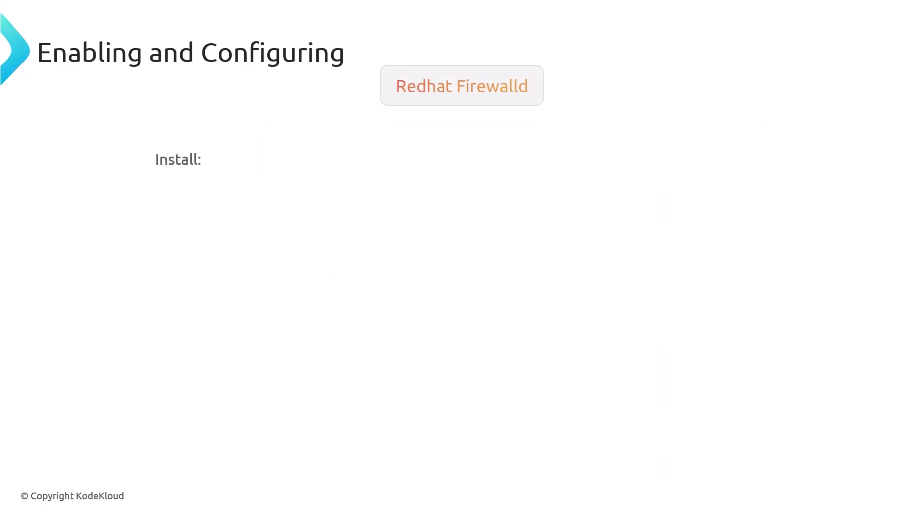
Show the 'sudo yum update && sudo yum install firewalld' install command.
text(sudo yum update && s)
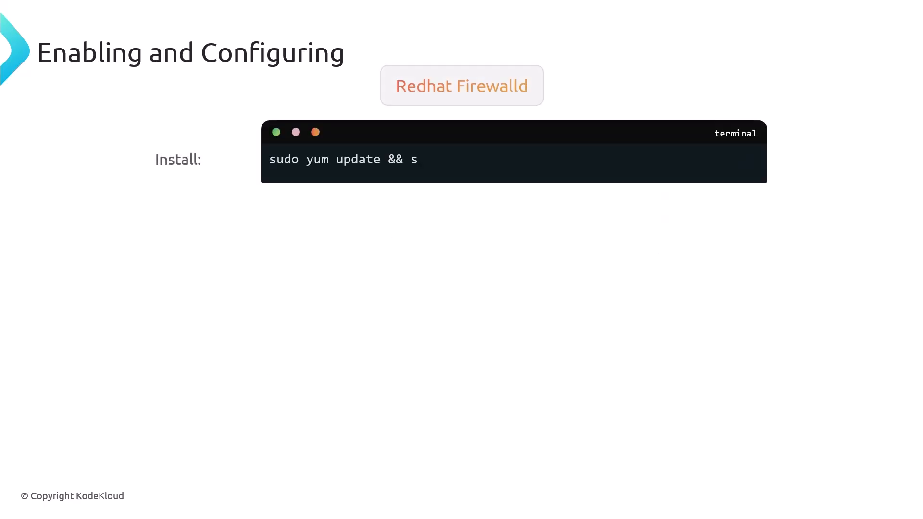
text(udo yum install firewal)
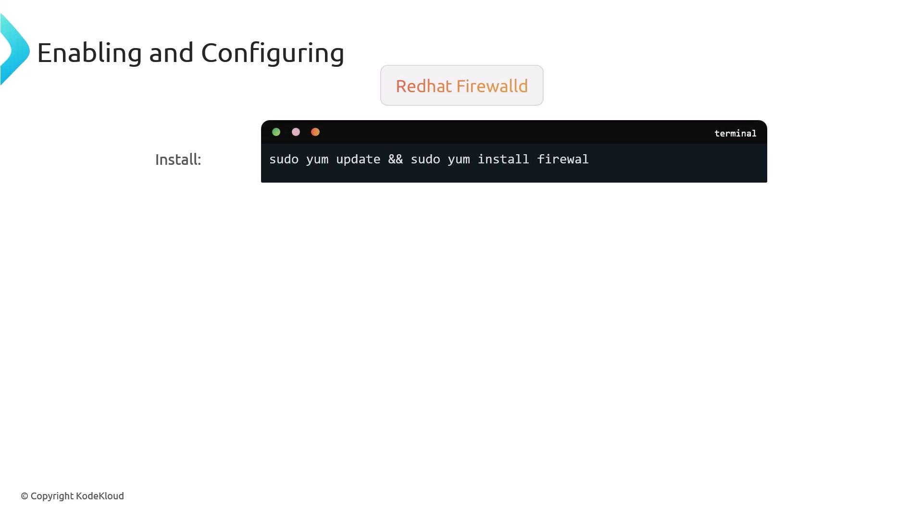
text(ld)
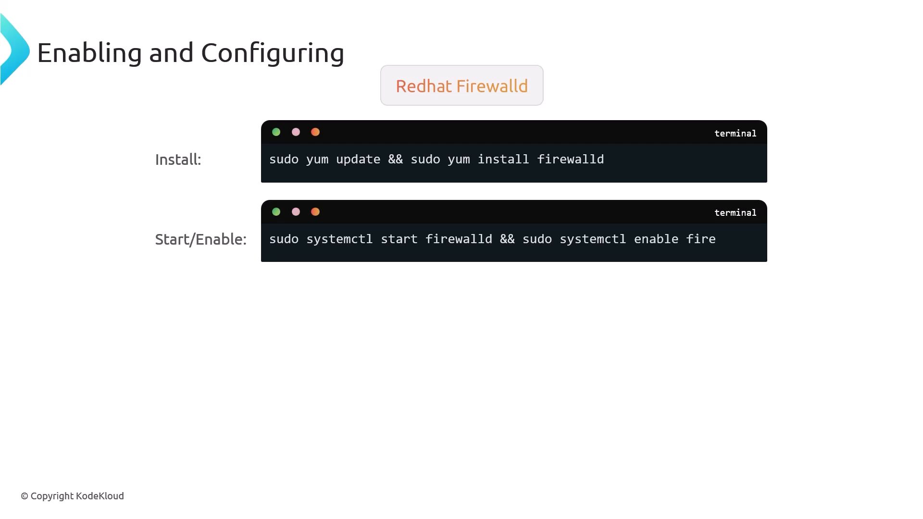
Complete the systemctl start/enable firewalld command and reveal the open-ports commands.
text(walld)
text(sudo firewall-cmd --permanent --remove-po)
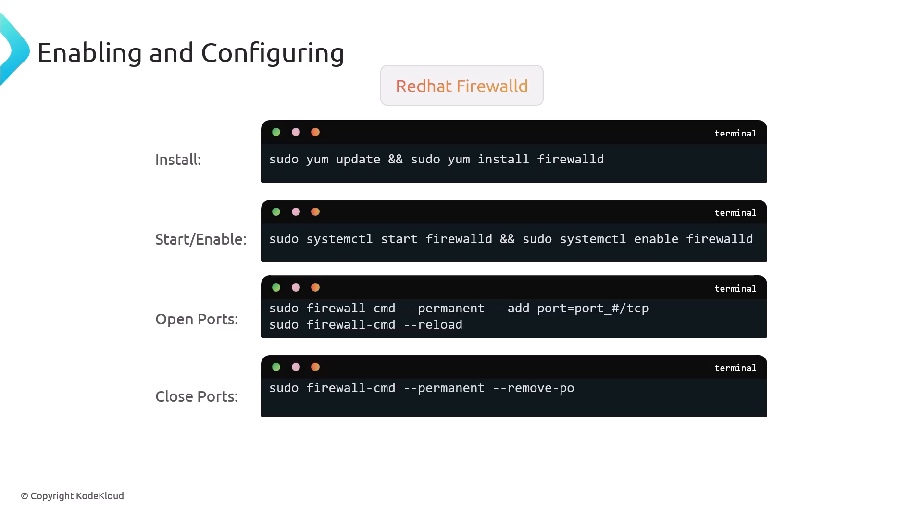
Show the firewall-cmd close-ports, --reload and list commands, then reach the Netstat net-tools slide.
text(t=port_#/tcp)
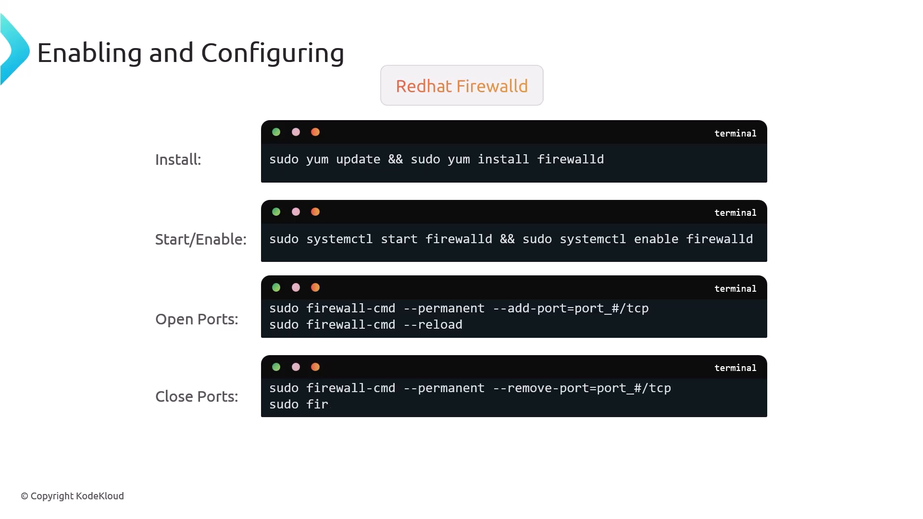
text(ewall-cmd --reload)
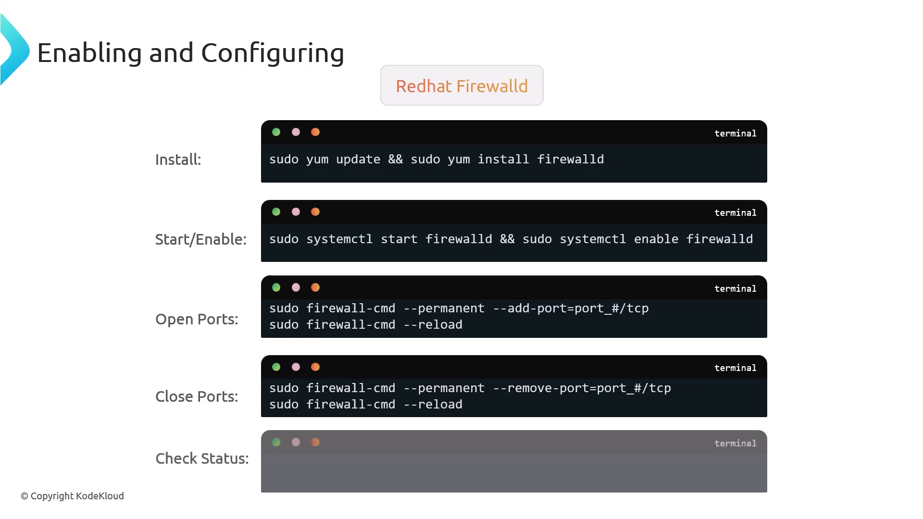
text(sudo firewall-cmd --l)
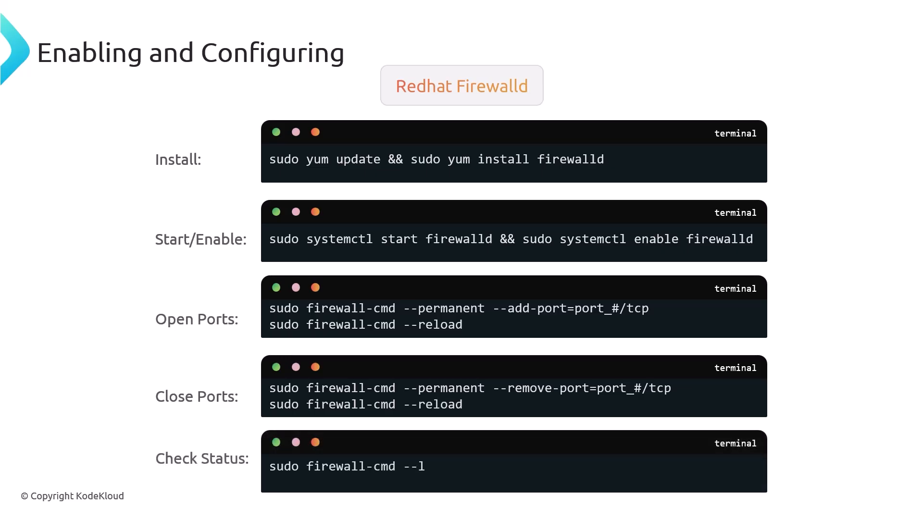
key(Right)
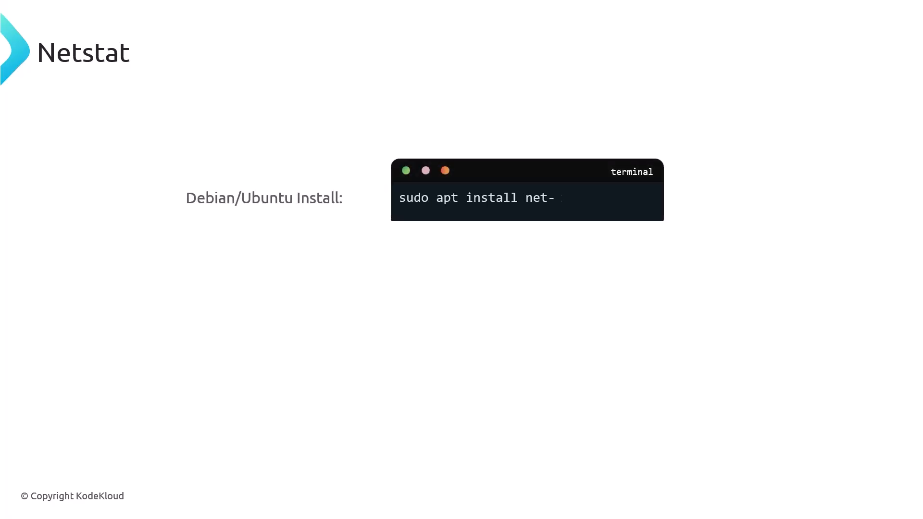
text(tools)
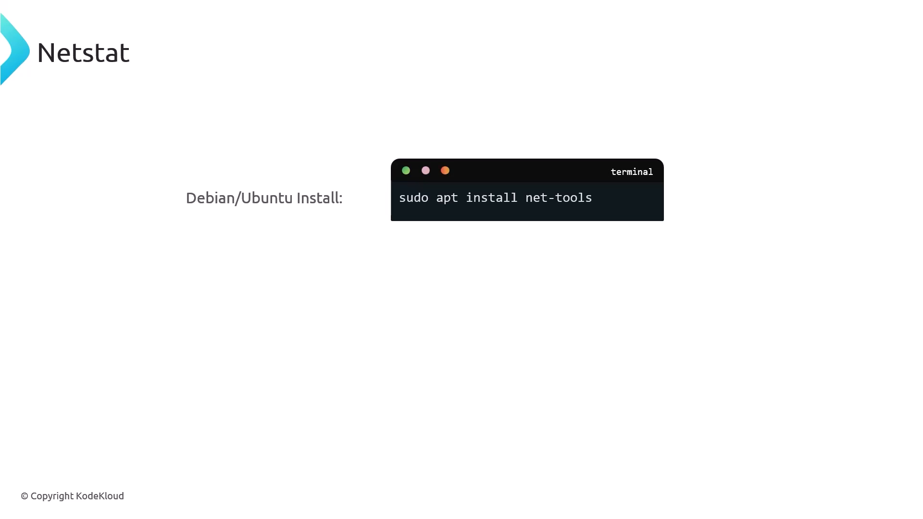